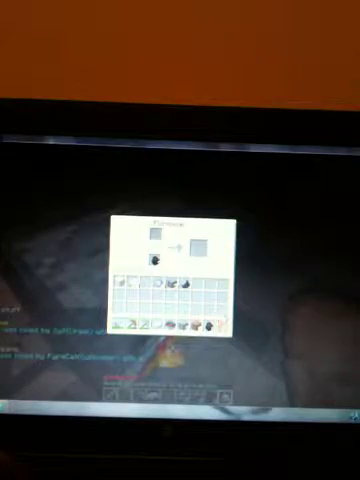
Step: Close the crafting table's 3x3 grid and return to the cave view
key("Escape")
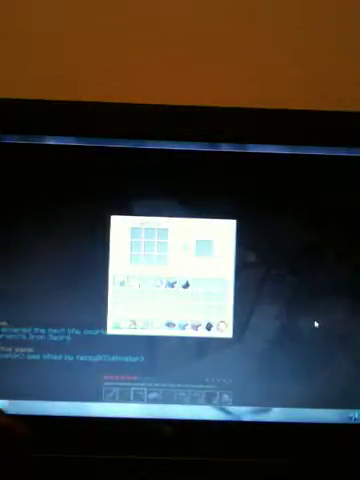
key("e")
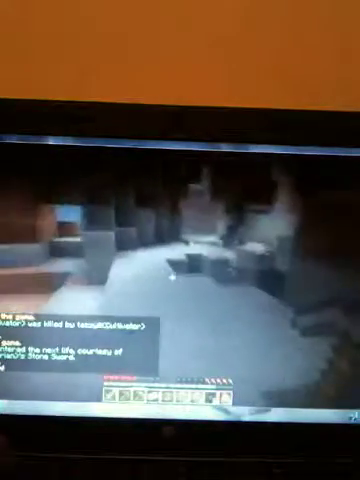
Step: Pause with the game menu over the cave, then resume play near the furnace
key("e")
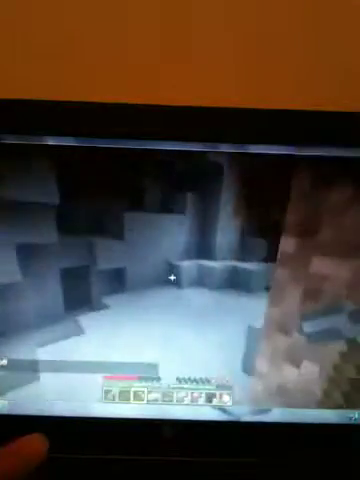
key("Escape")
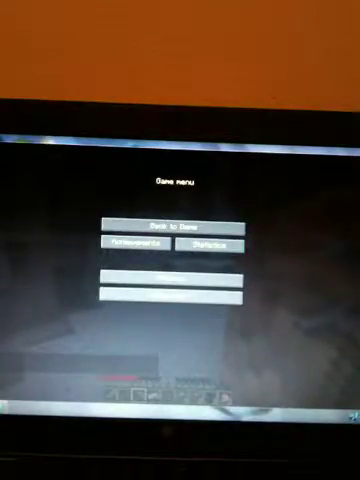
left_click(170, 228)
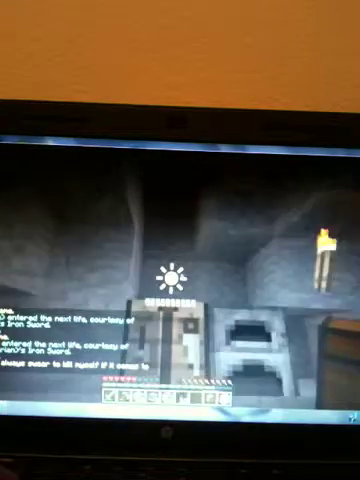
Step: Bring up the inventory over the cave scene to review carried items
key("e")
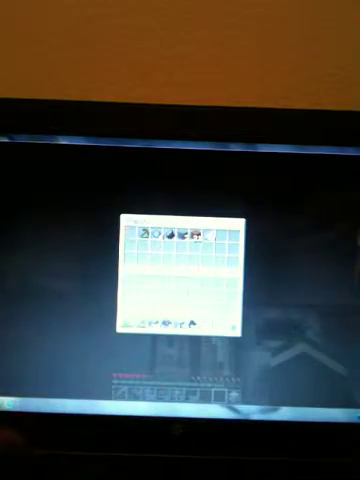
key("e")
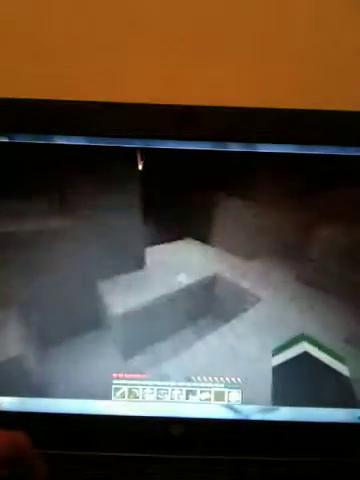